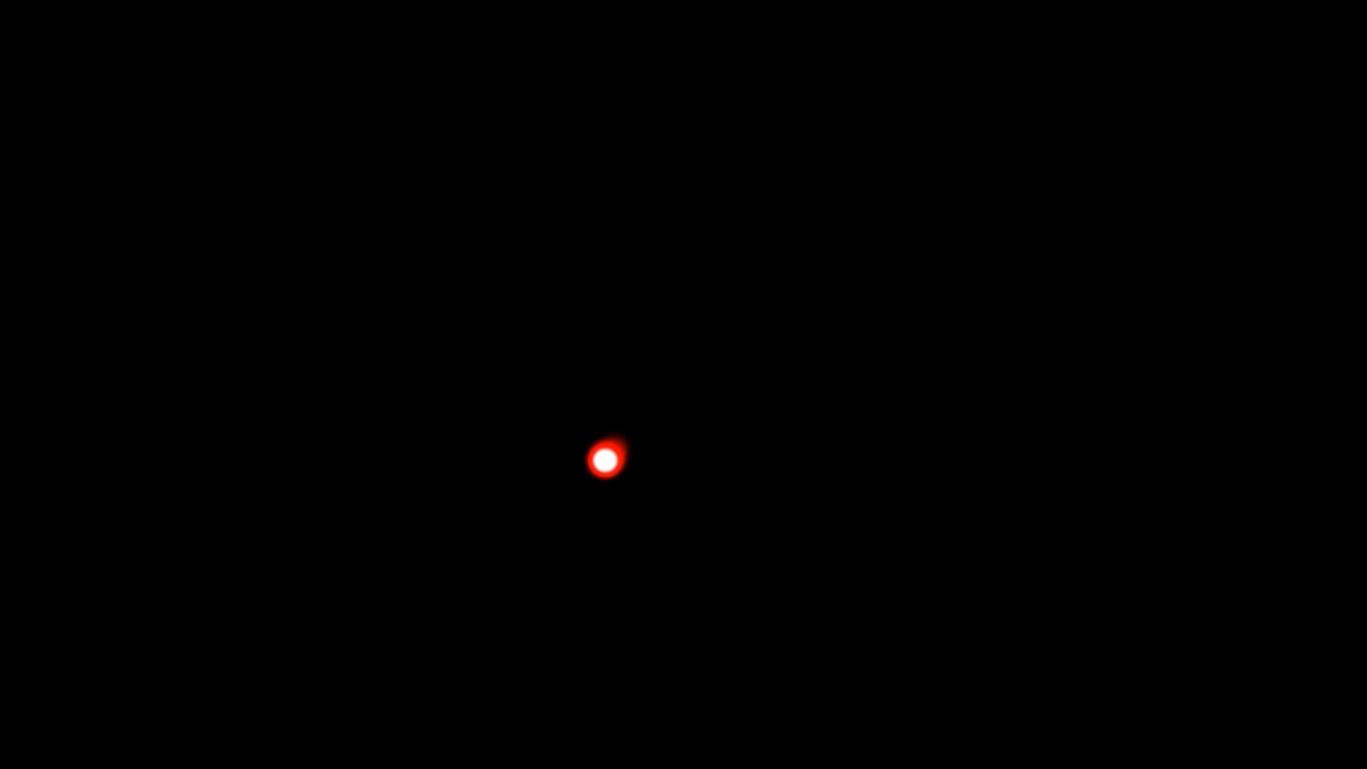
pyautogui.moveTo(573, 565)
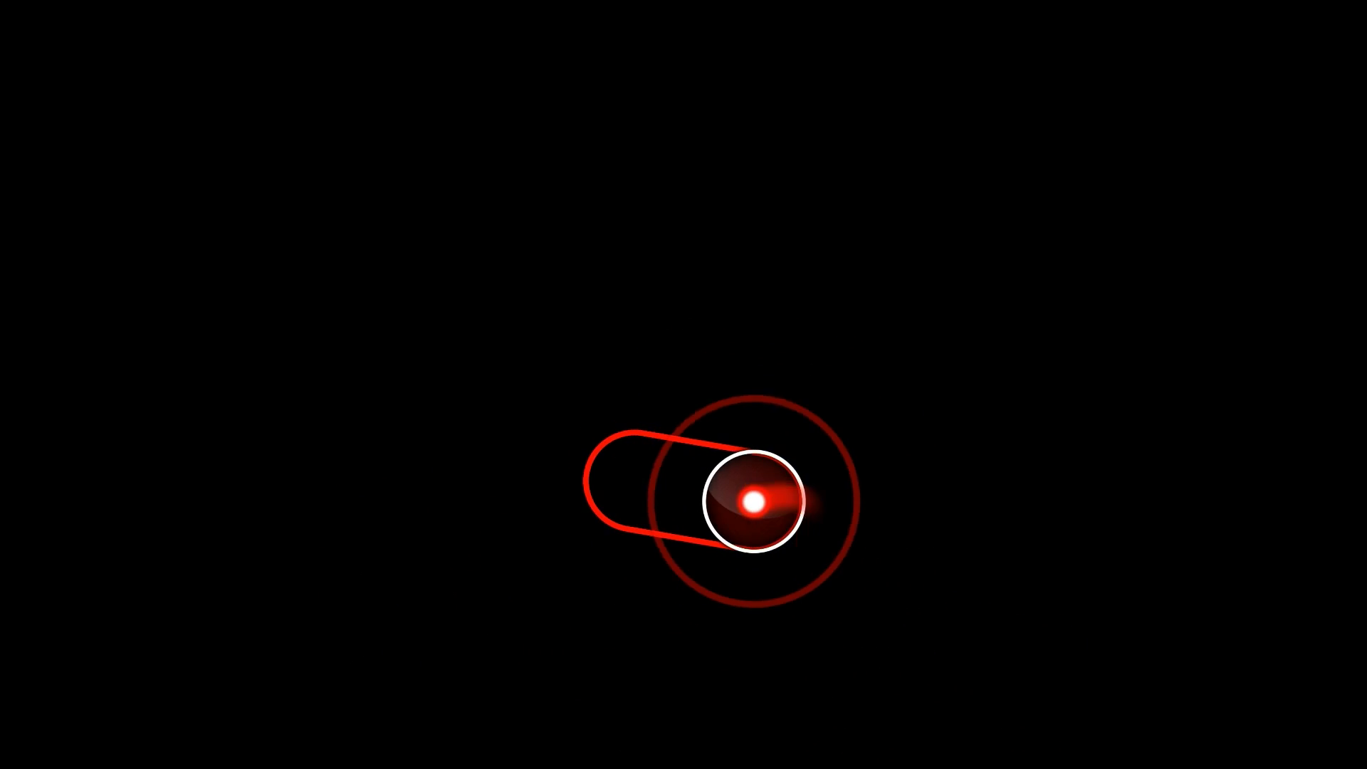
pyautogui.moveTo(755, 498); pyautogui.dragTo(452, 174)
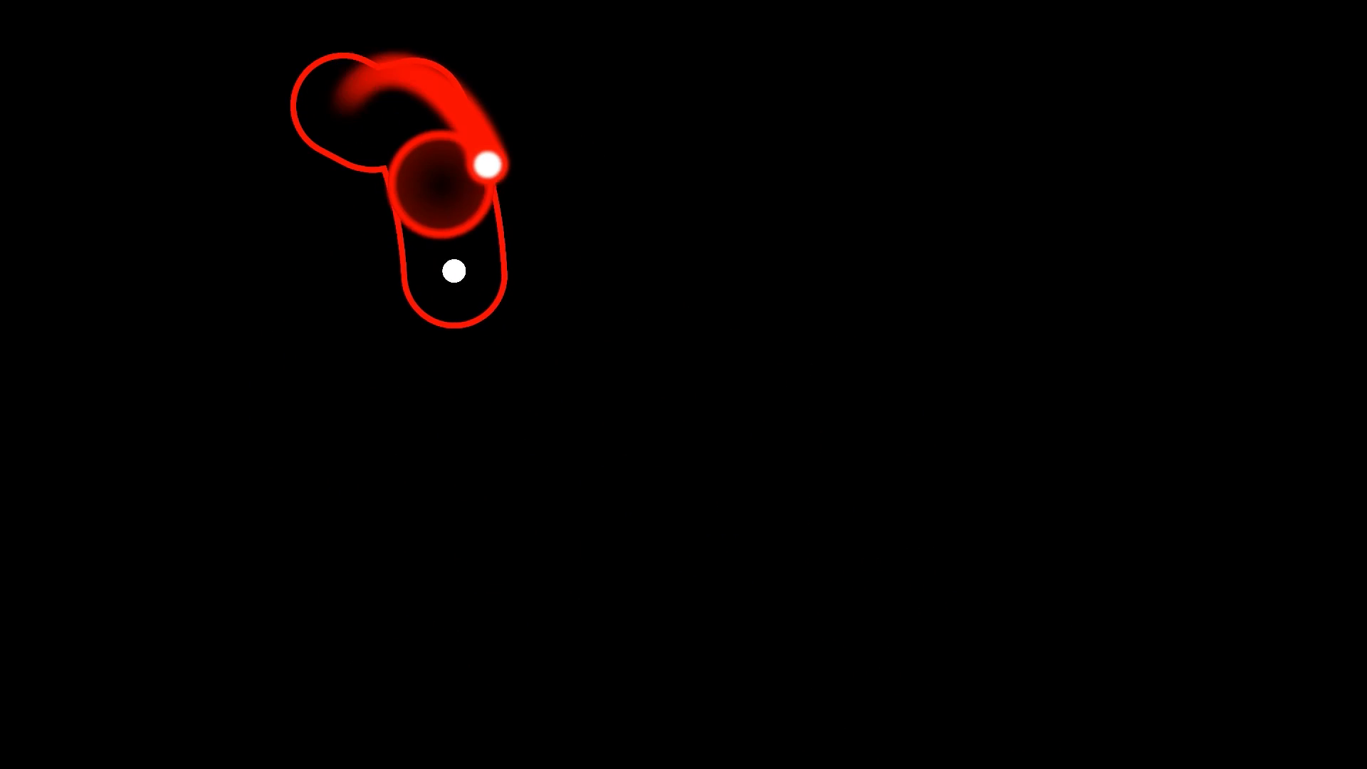